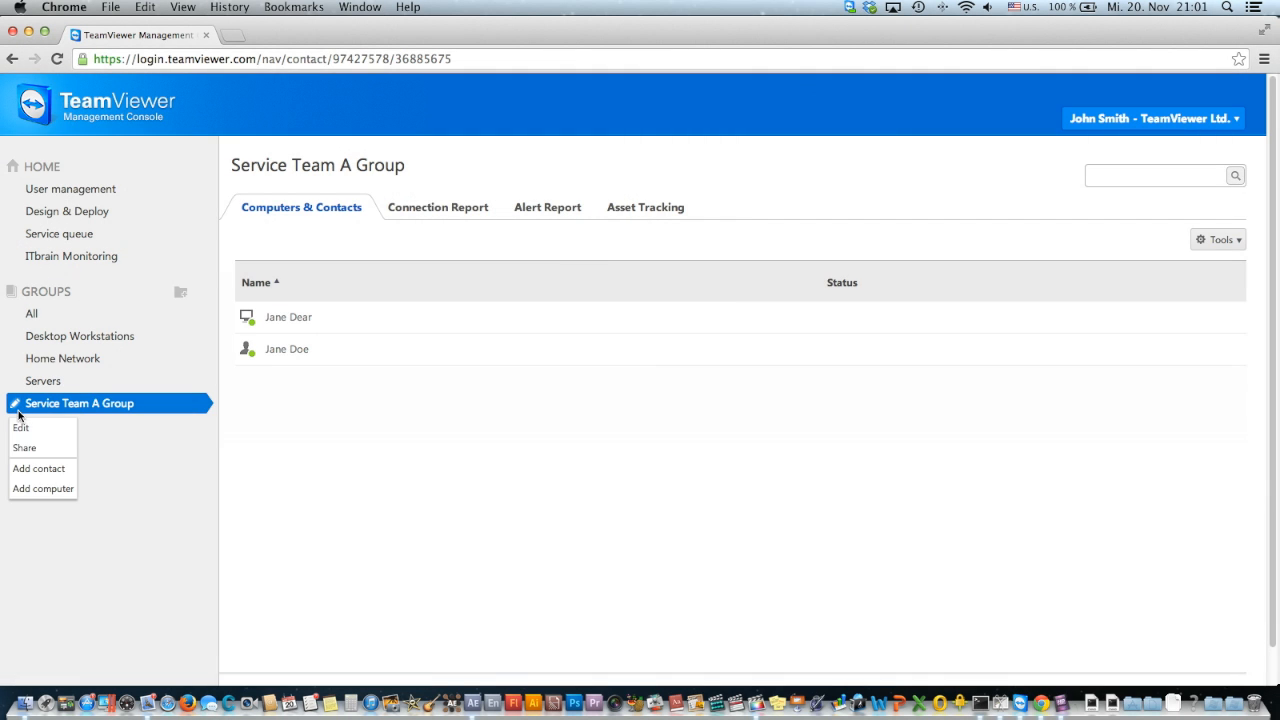
pyautogui.click(20, 428)
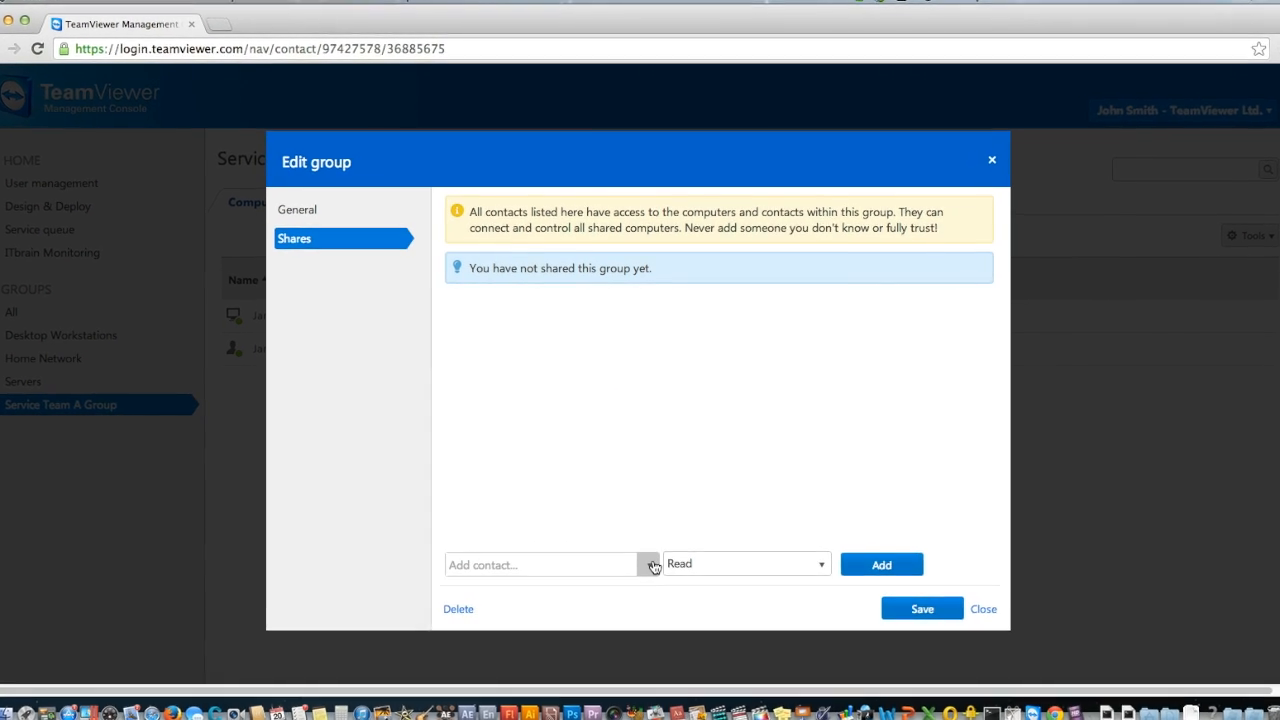
pyautogui.click(650, 564)
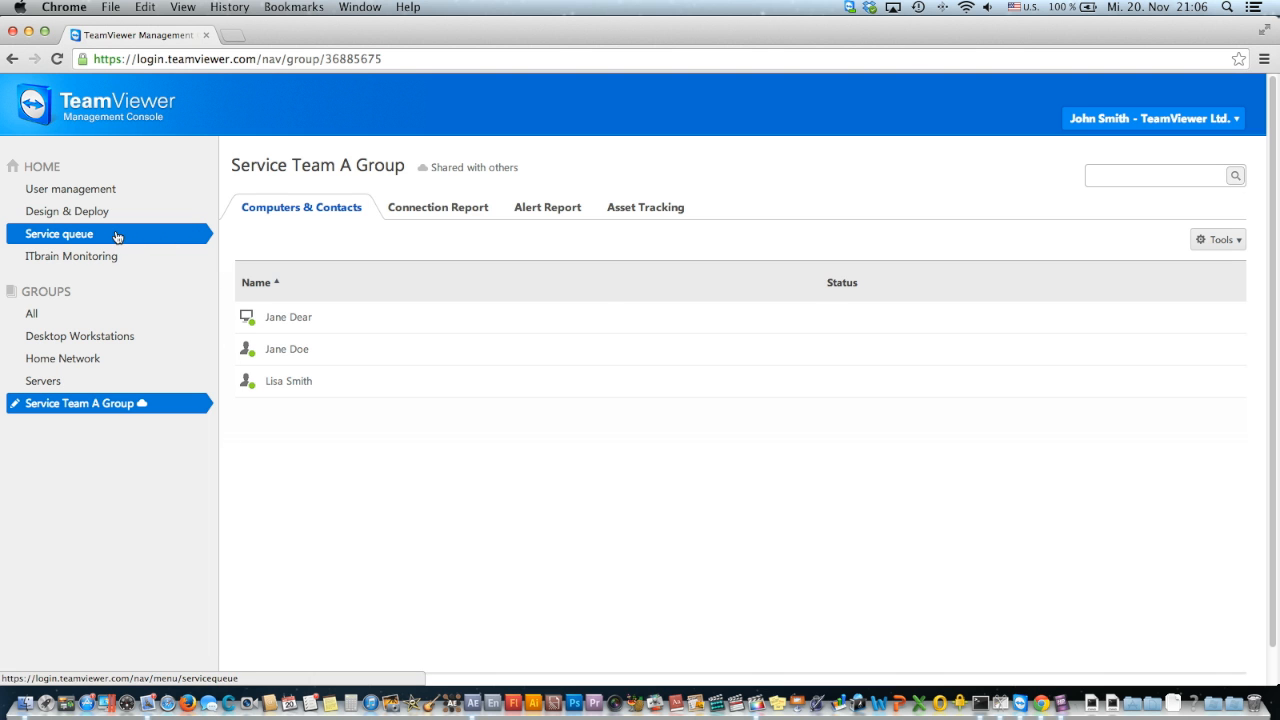
# In the service queue, assign the customer's open case to the account owner and update it
pyautogui.click(58, 232)
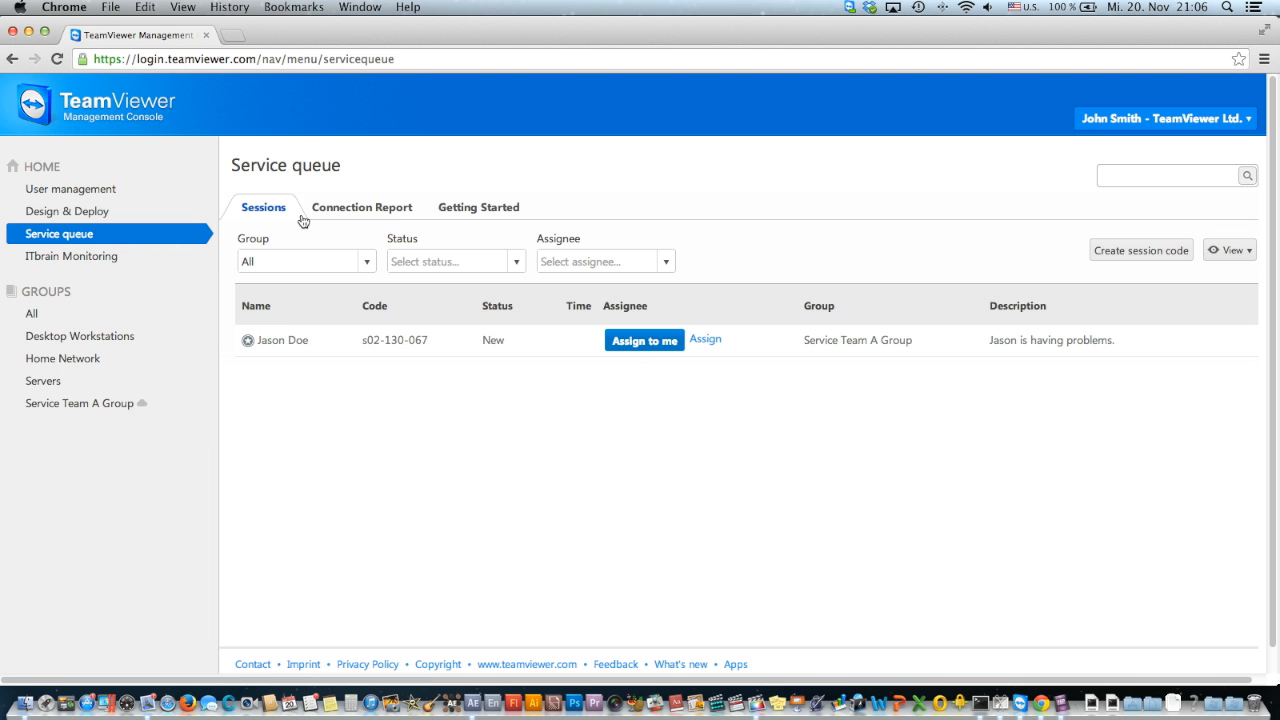
pyautogui.moveTo(596, 308)
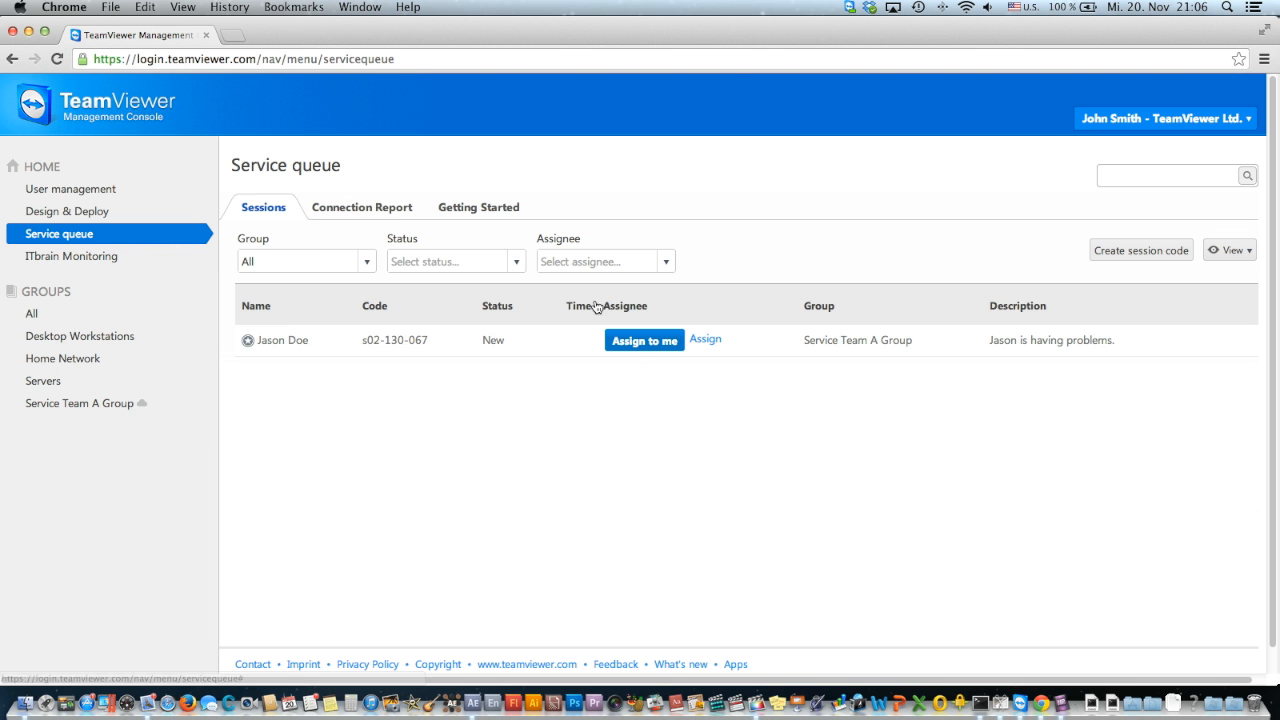
pyautogui.click(704, 340)
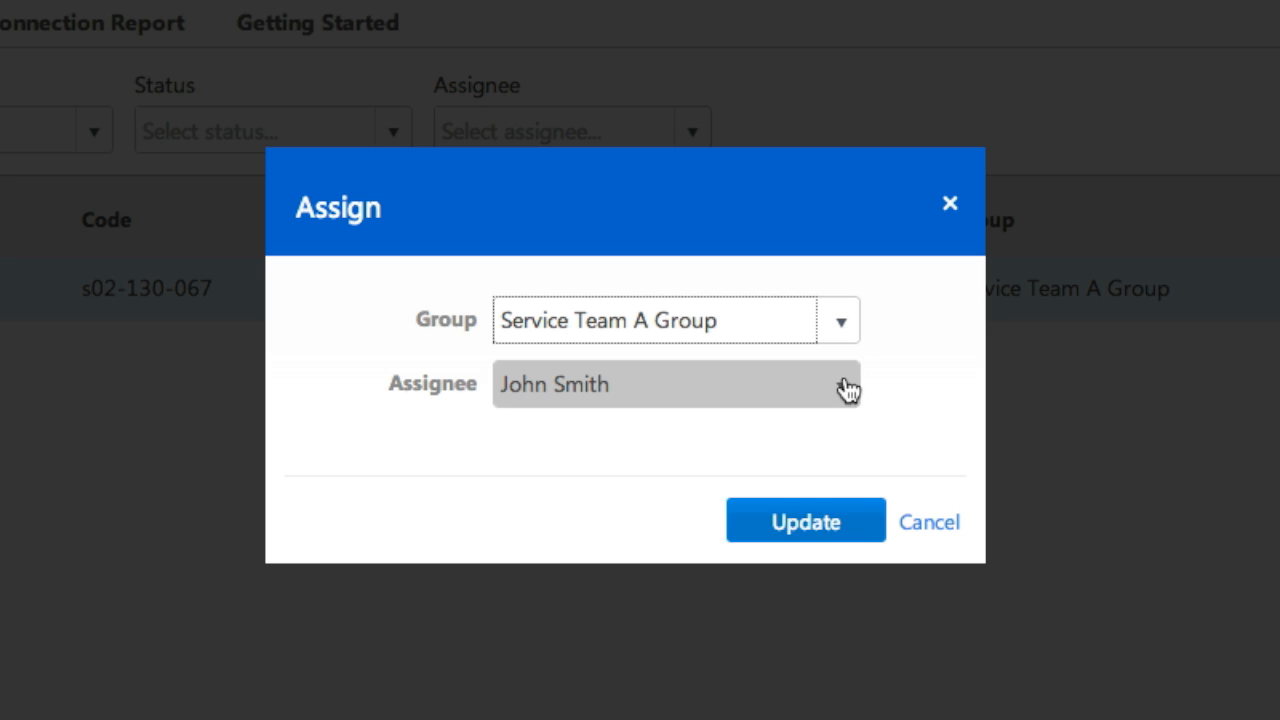
pyautogui.click(840, 384)
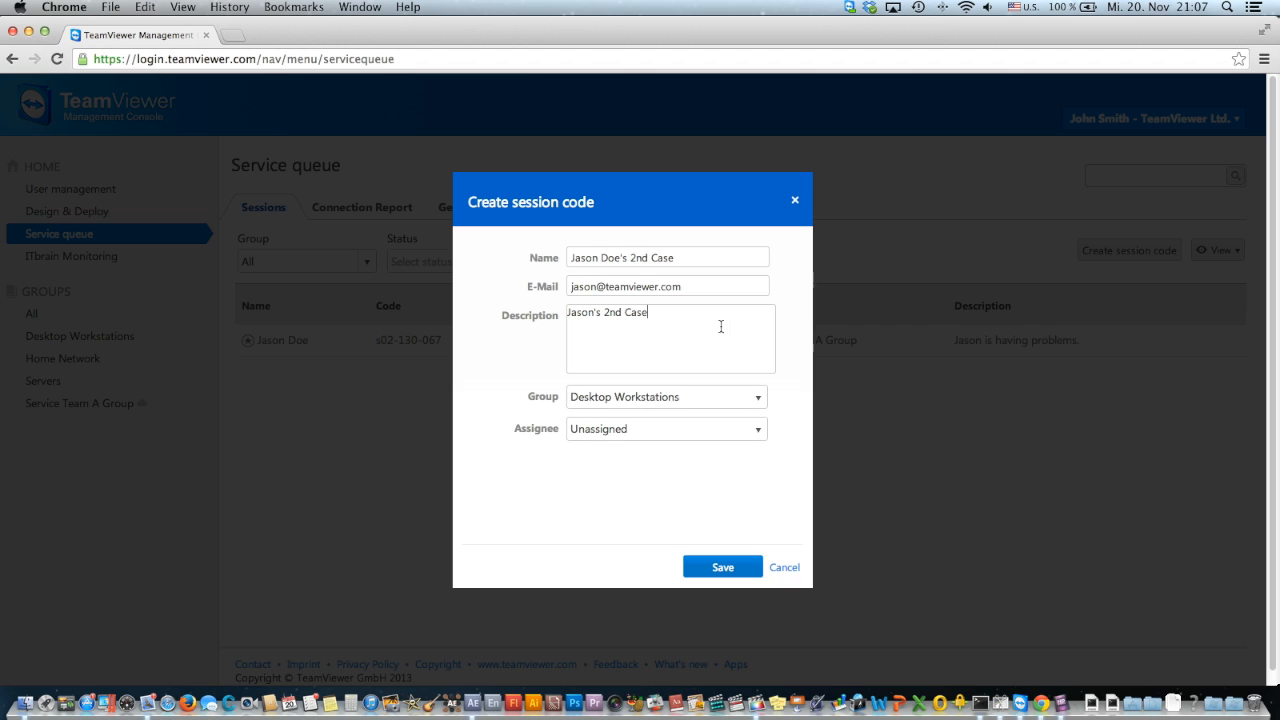
# Place the new session code in Service Team A Group and choose a team member as assignee
pyautogui.click(664, 396)
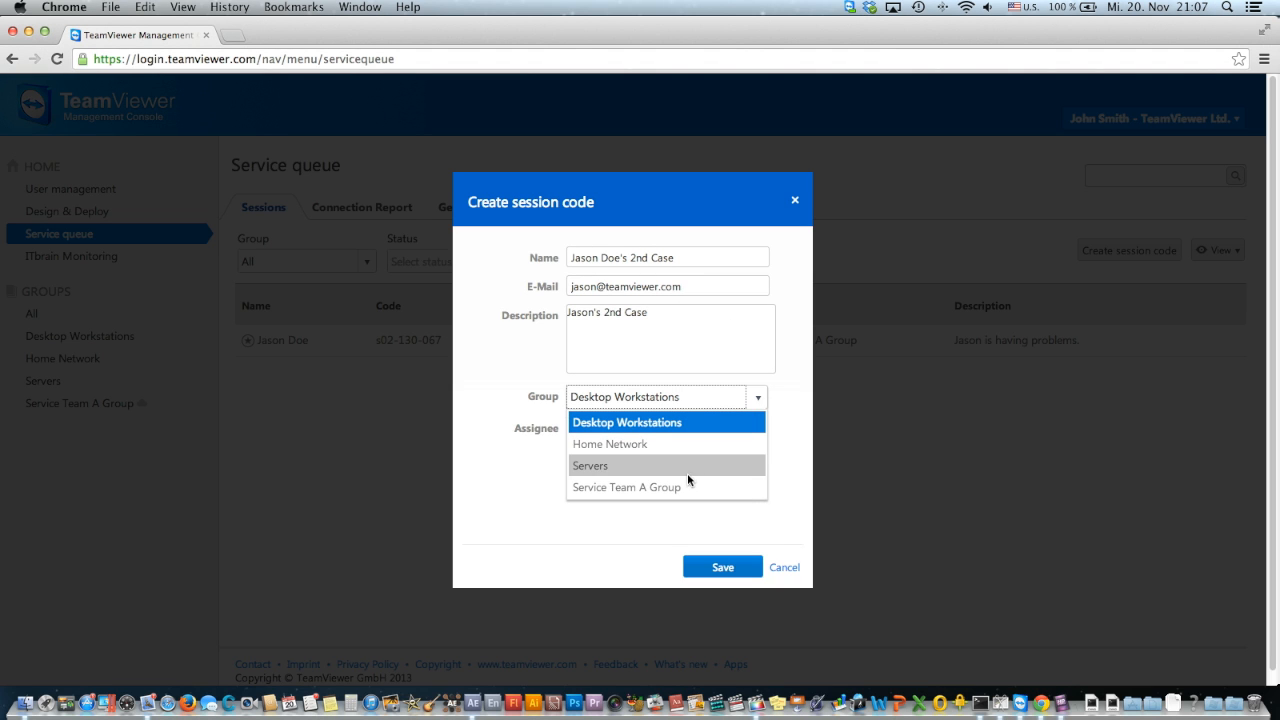
pyautogui.click(626, 488)
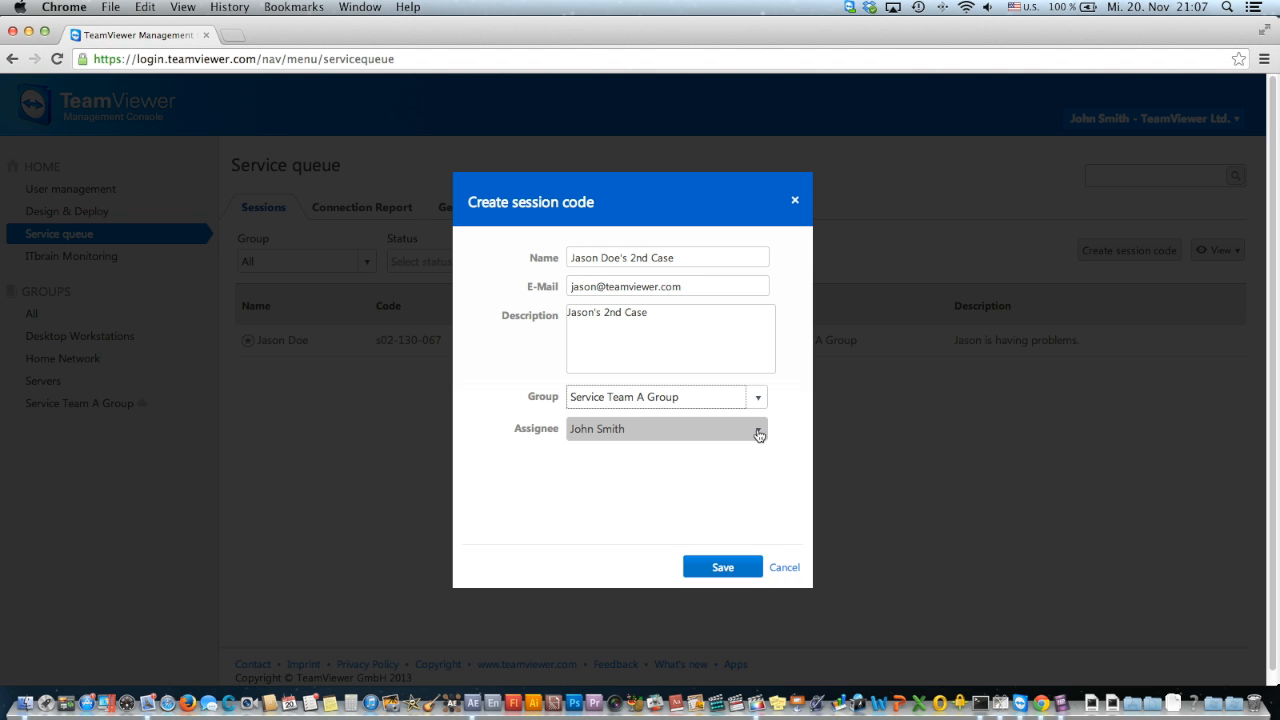
pyautogui.click(760, 428)
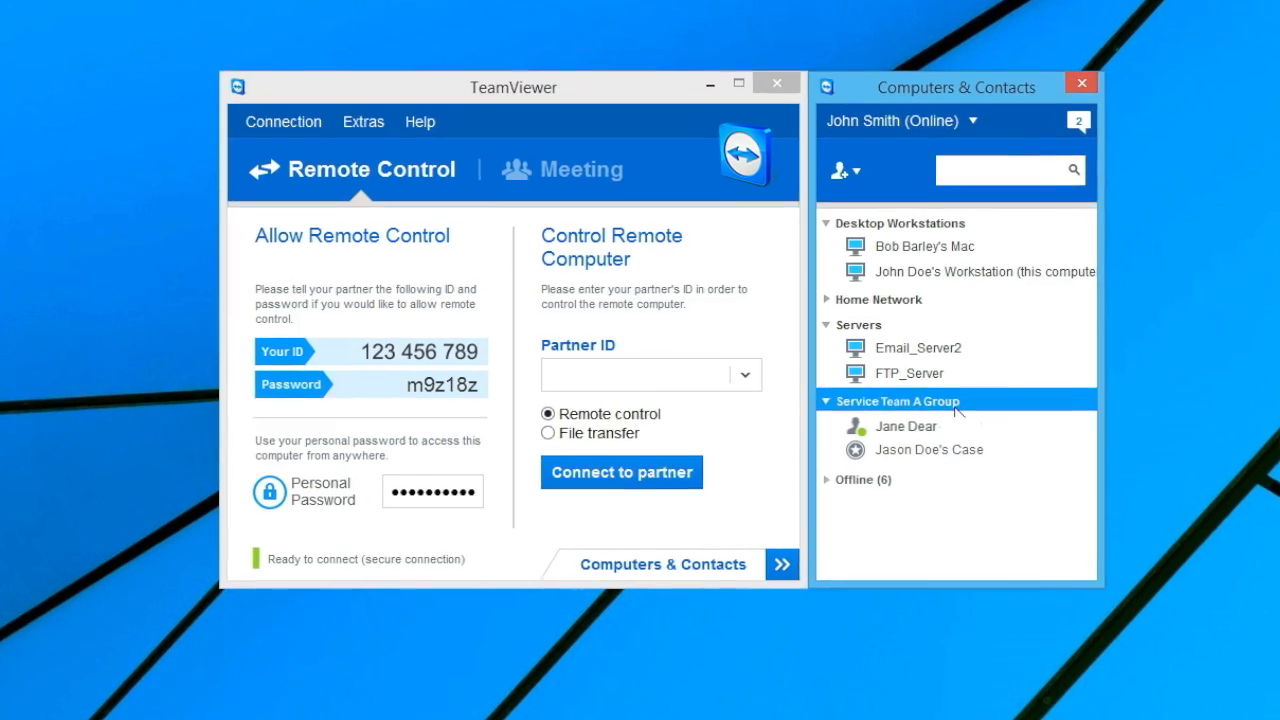
pyautogui.rightClick(896, 400)
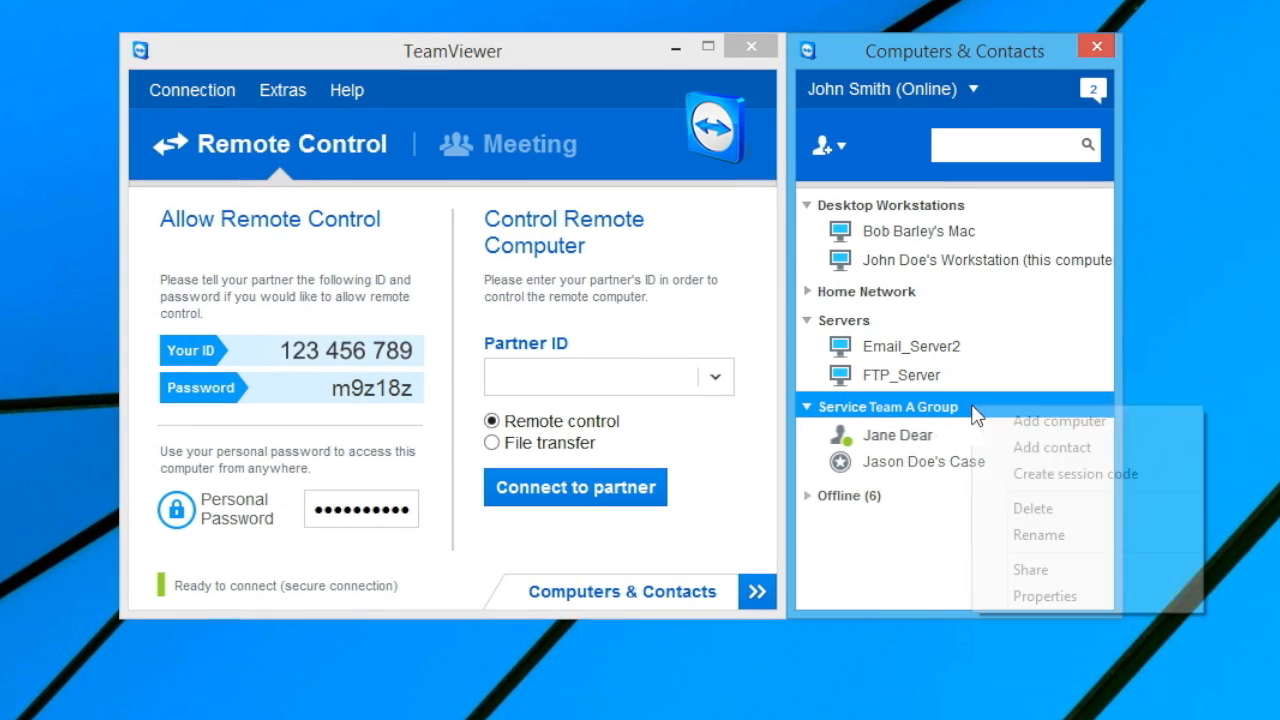
pyautogui.click(1032, 570)
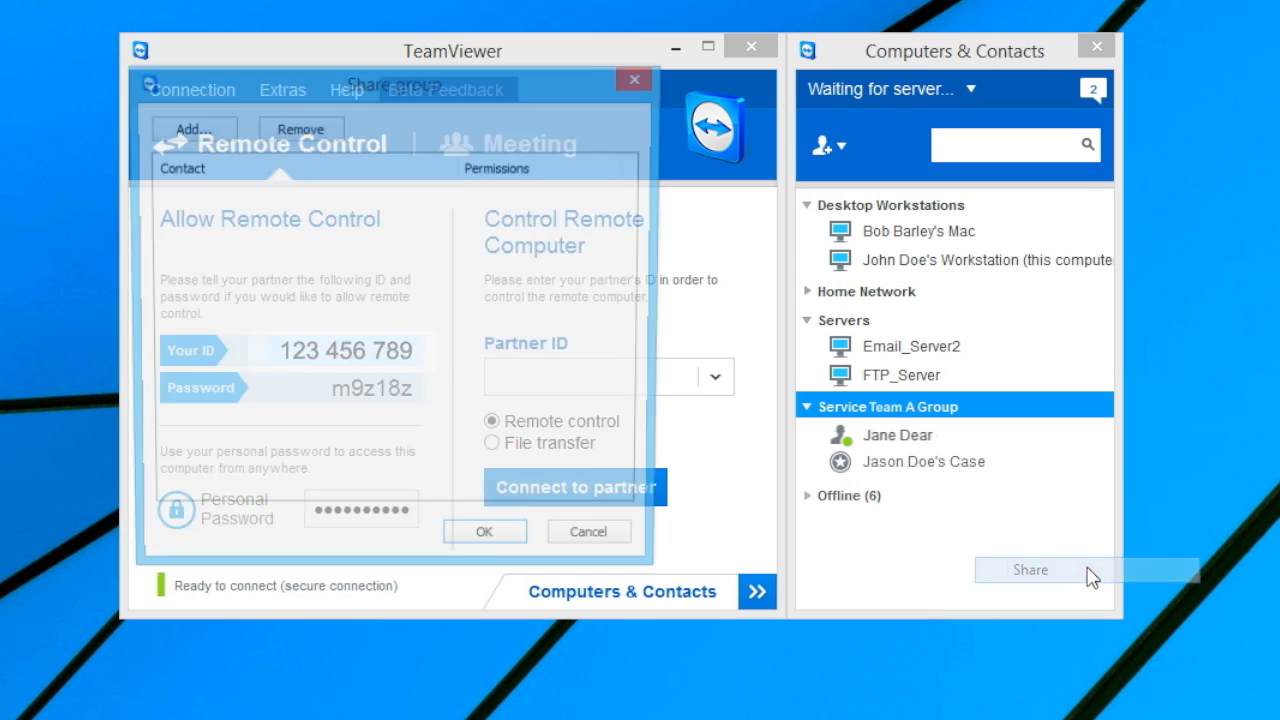
pyautogui.click(192, 130)
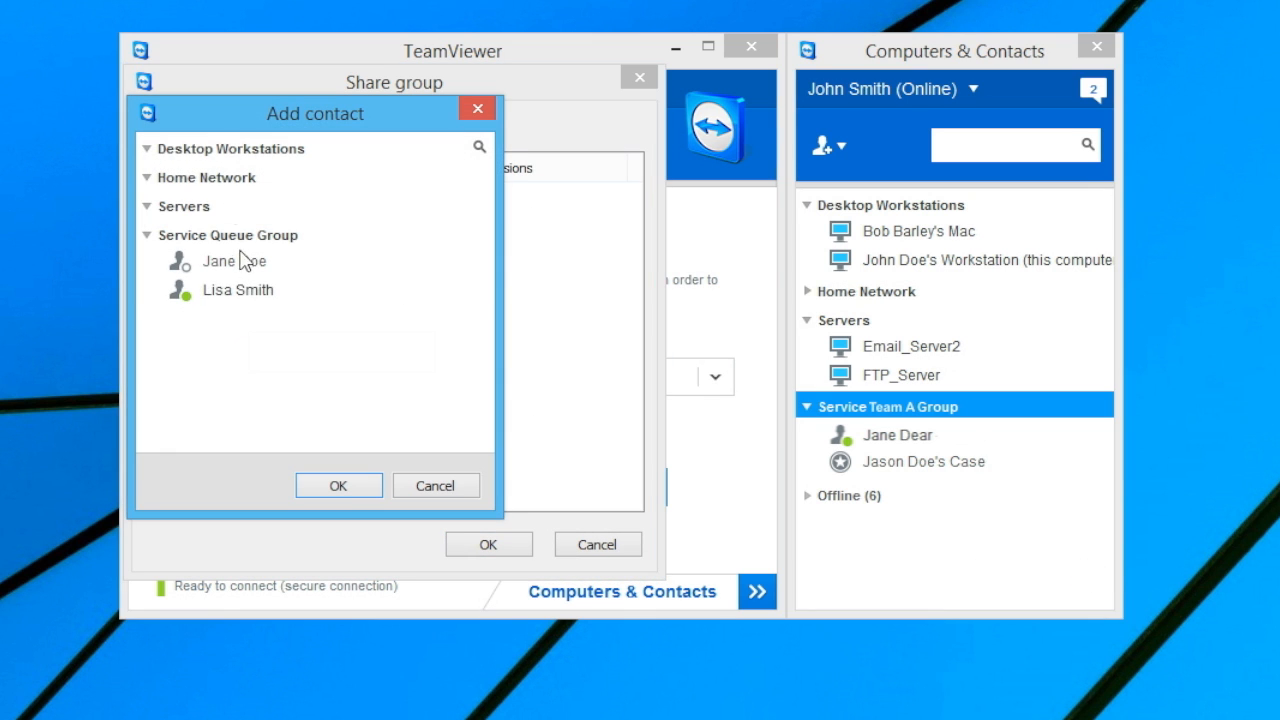
pyautogui.click(238, 288)
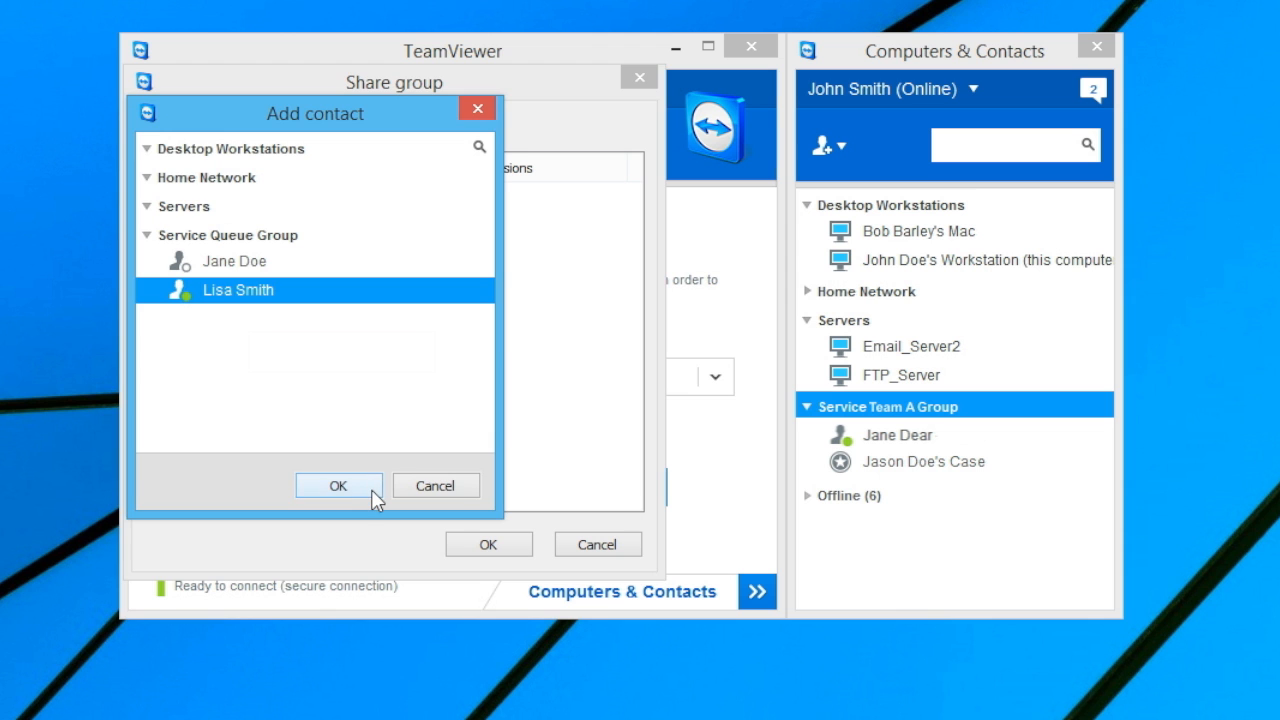
pyautogui.click(338, 486)
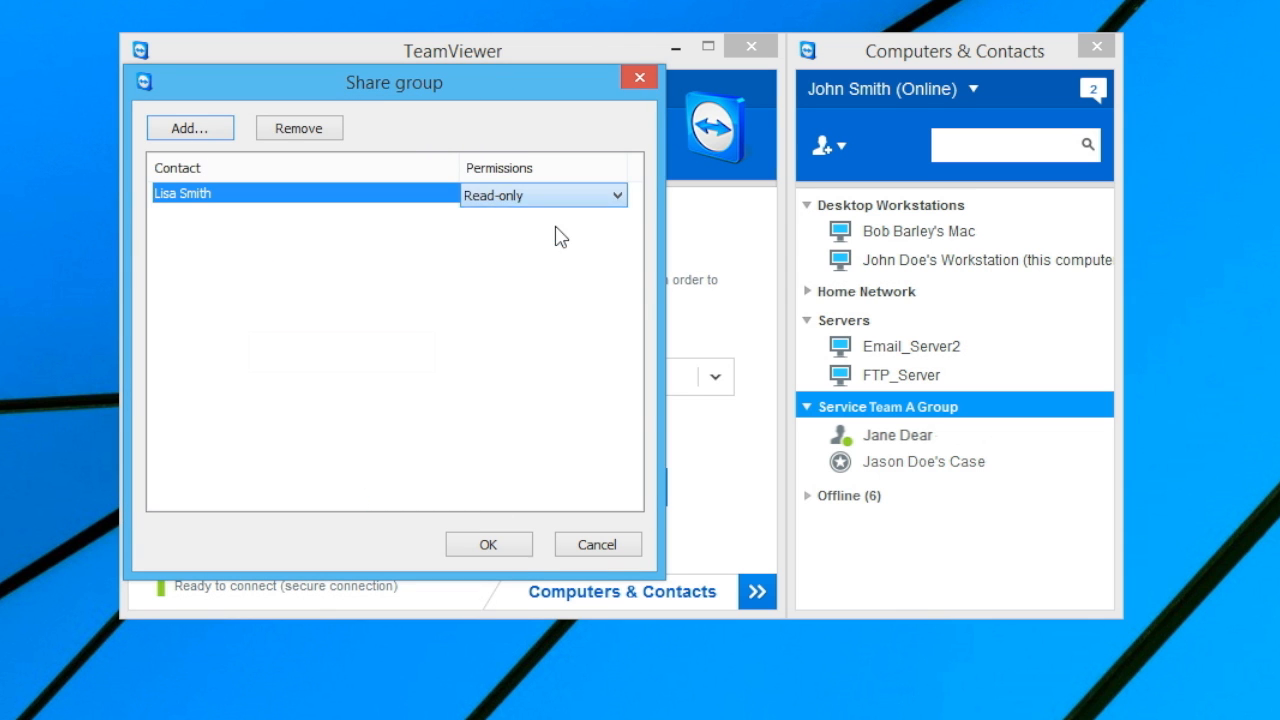
pyautogui.click(488, 544)
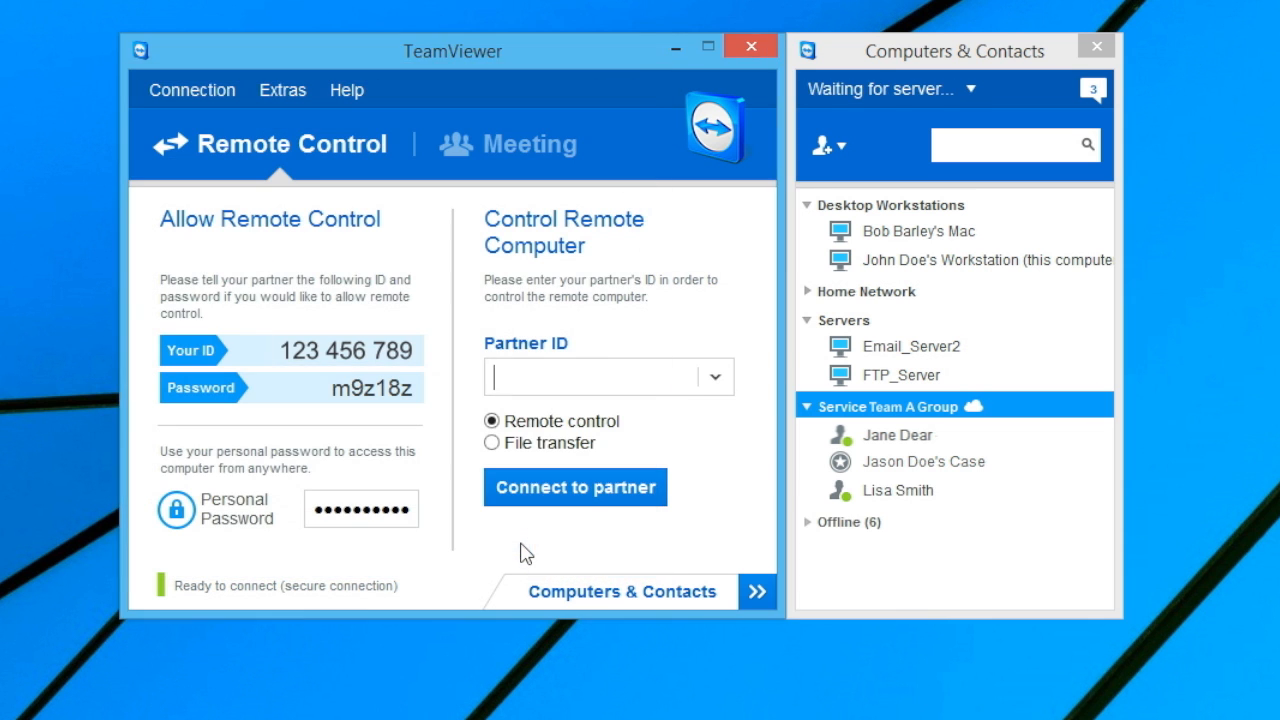
# Assign Jason Doe's Case to Lisa Smith via the Account dropdown
pyautogui.click(840, 460)
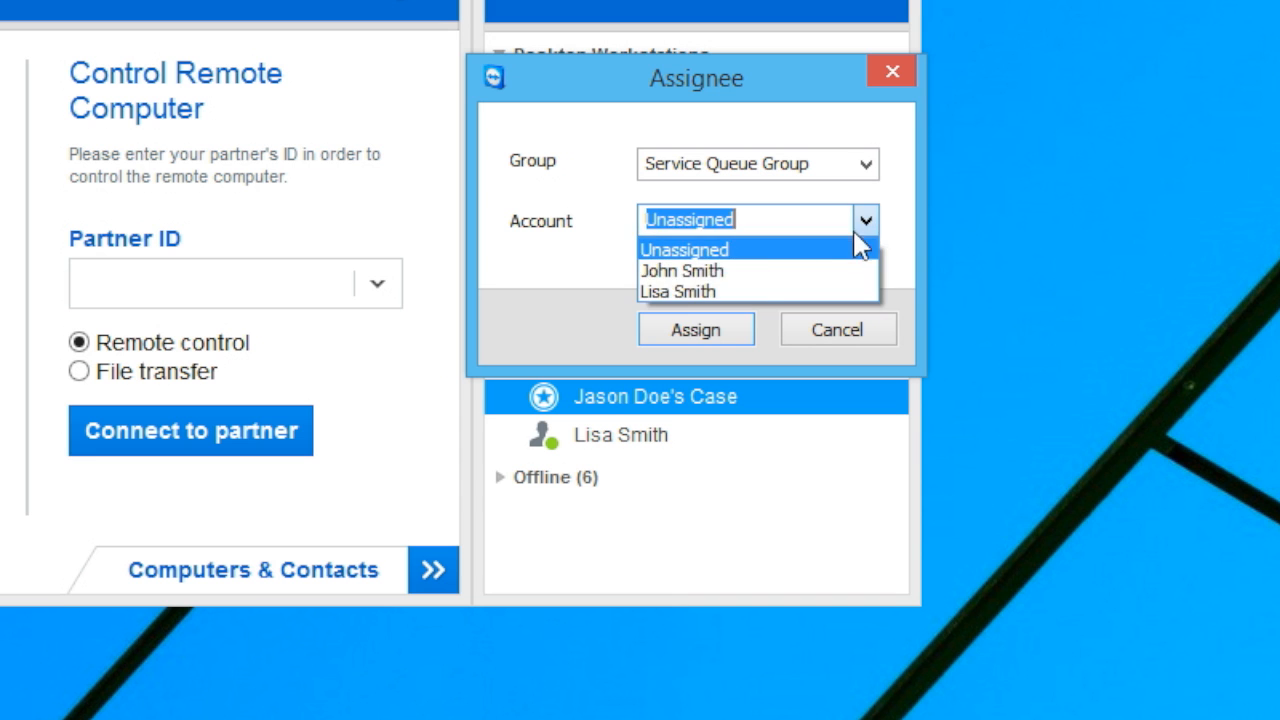
pyautogui.click(678, 292)
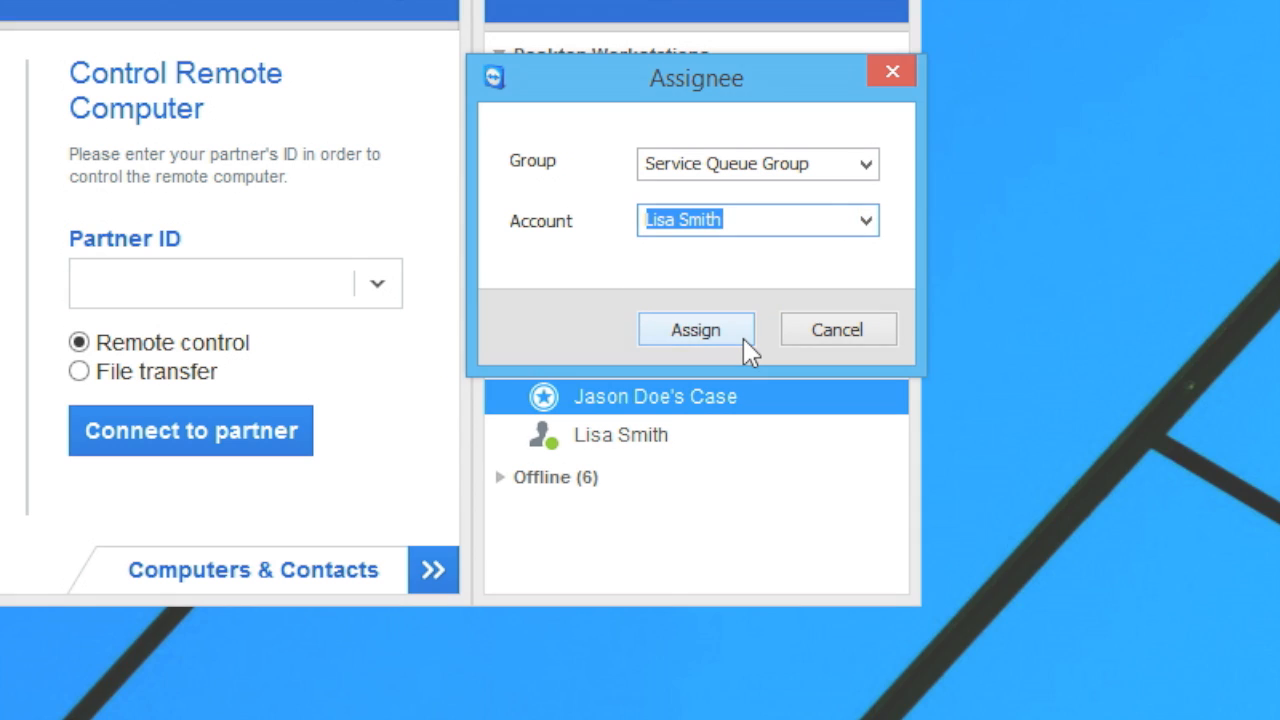